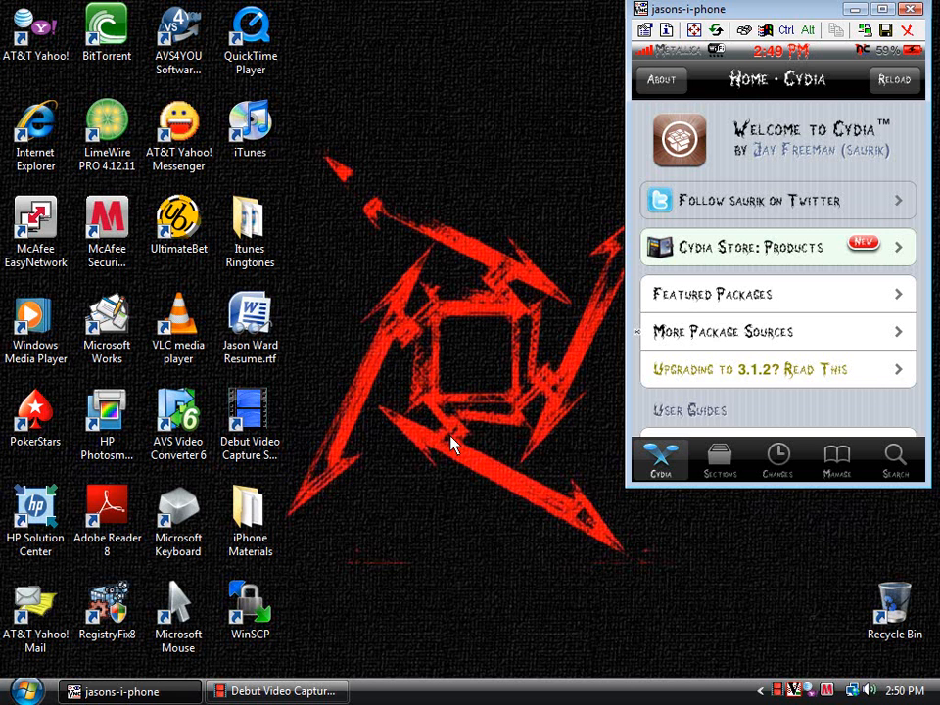
{"action": "mouse_move", "coordinate": [611, 382]}
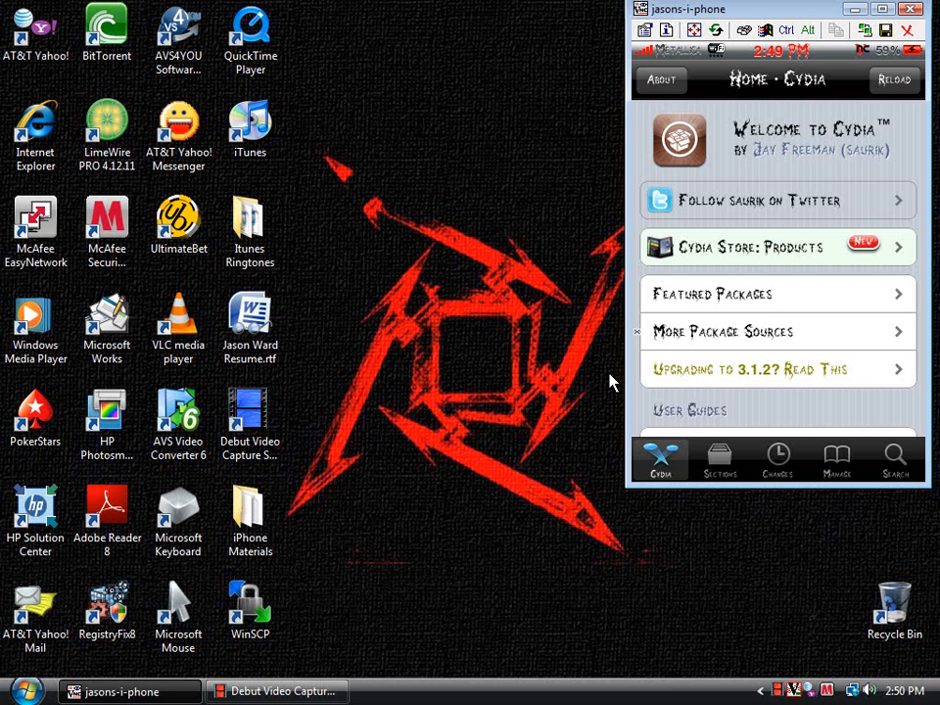
{"action": "mouse_move", "coordinate": [519, 186]}
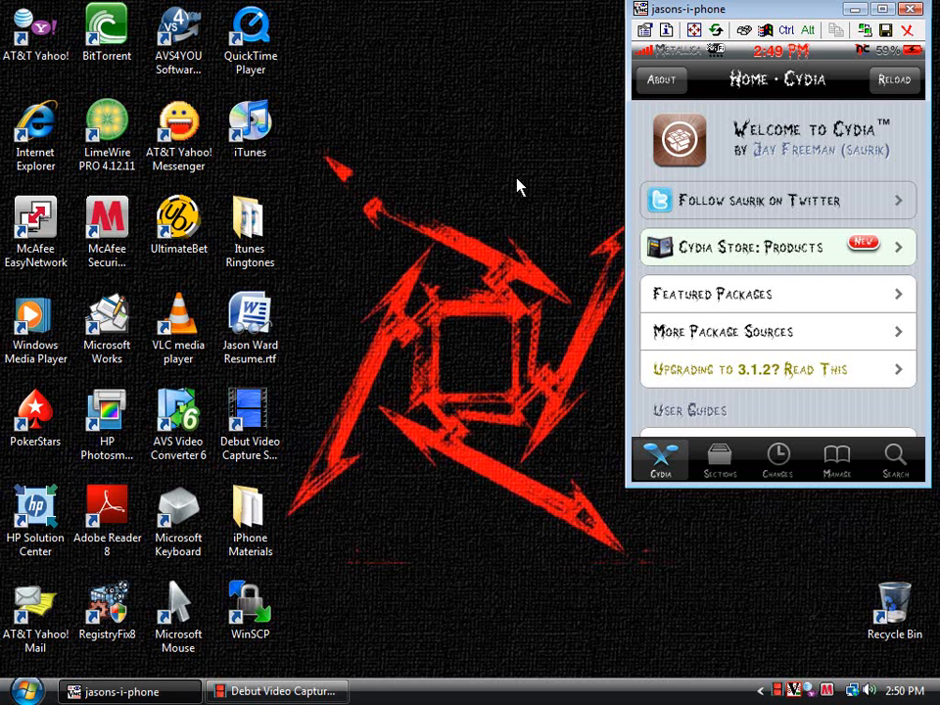
{"action": "mouse_move", "coordinate": [509, 206]}
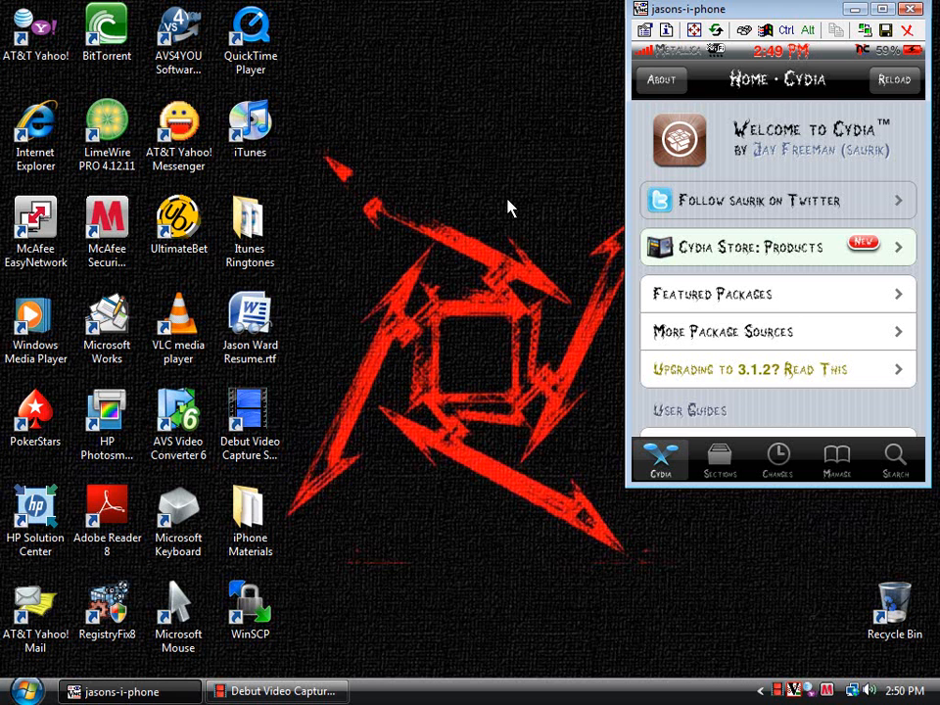
{"action": "mouse_move", "coordinate": [768, 138]}
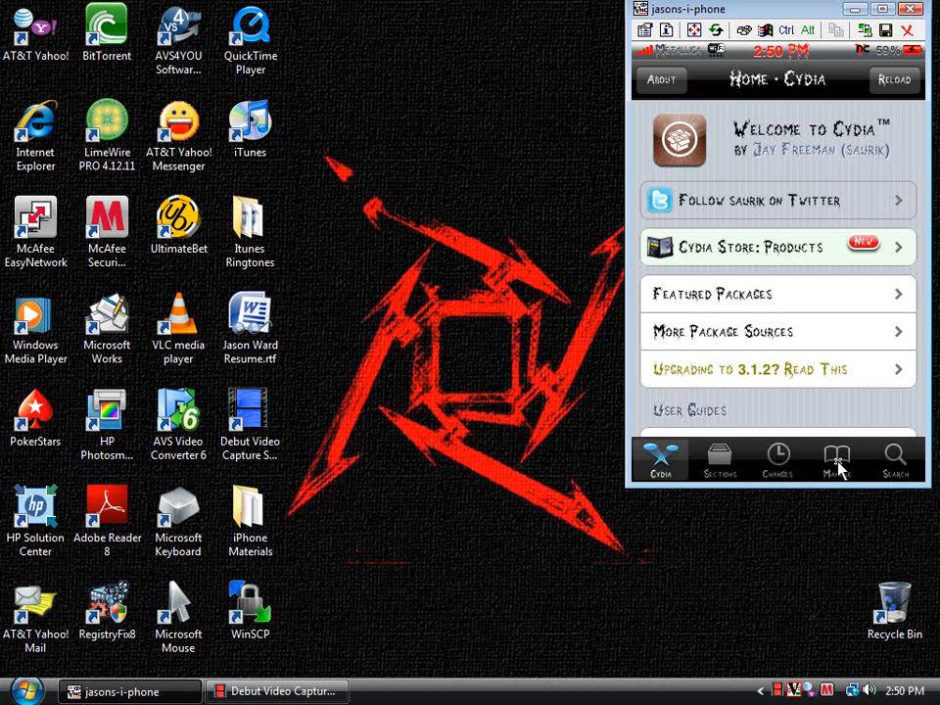
Show Cydia's Sources list with the added repositories
{"action": "left_click", "coordinate": [836, 458]}
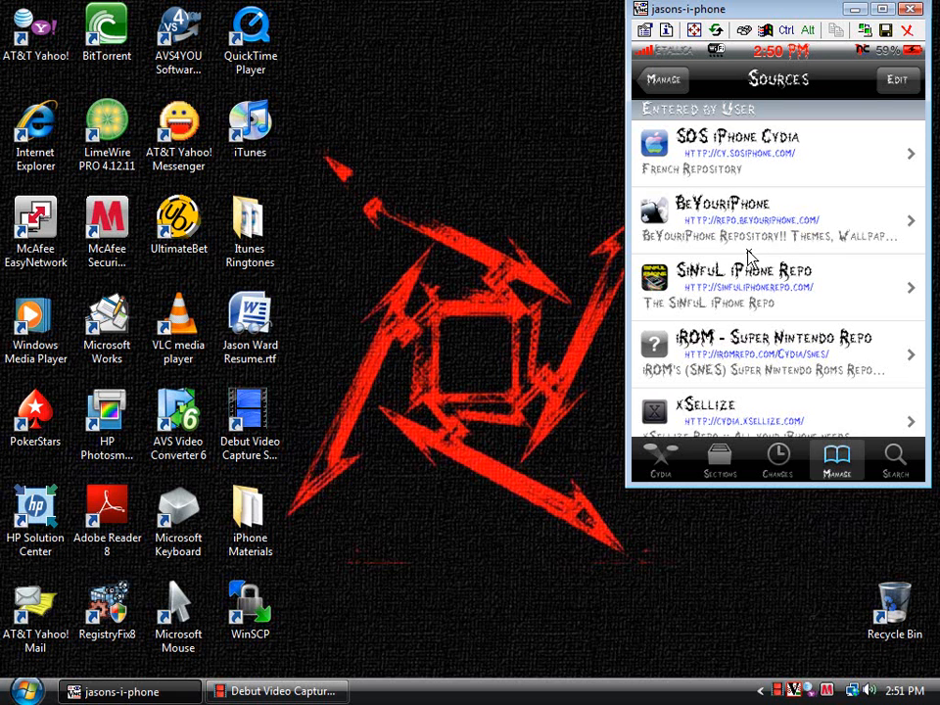
{"action": "mouse_move", "coordinate": [740, 312]}
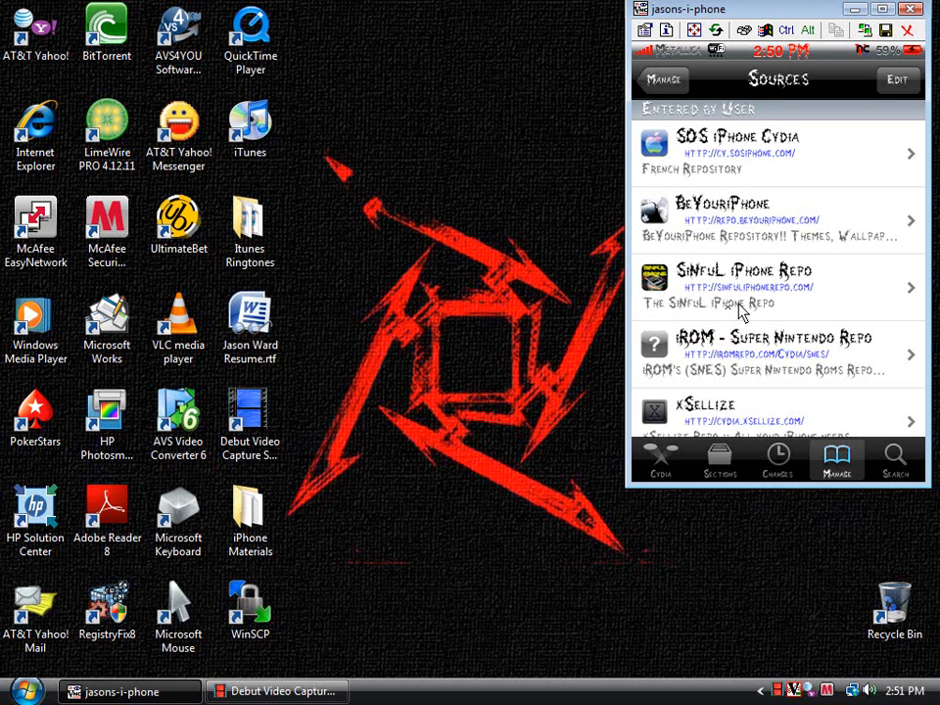
{"action": "mouse_move", "coordinate": [779, 292]}
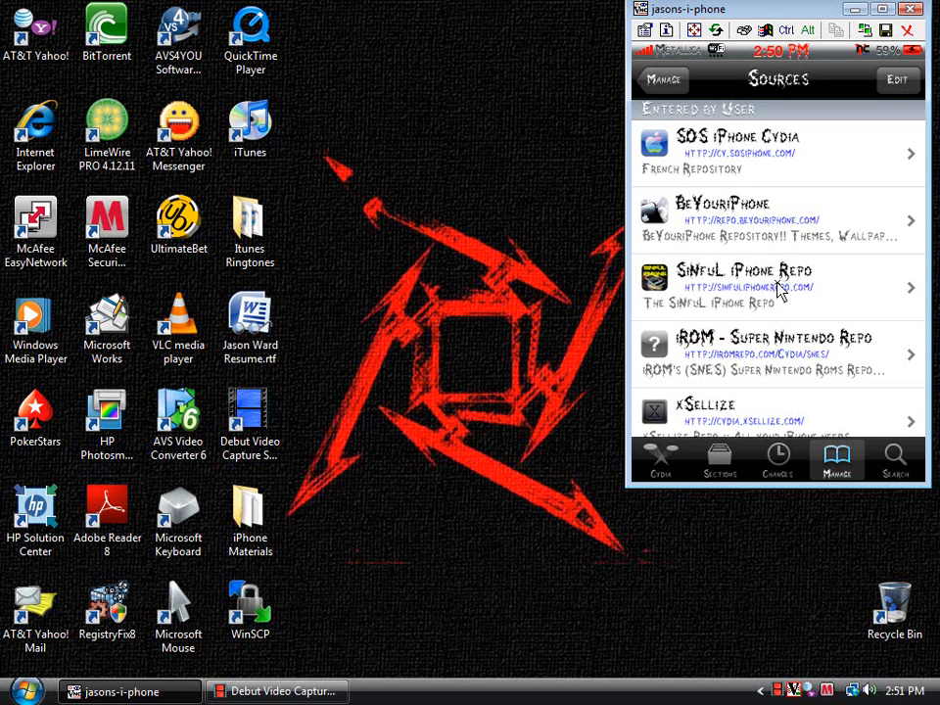
{"action": "mouse_move", "coordinate": [841, 224]}
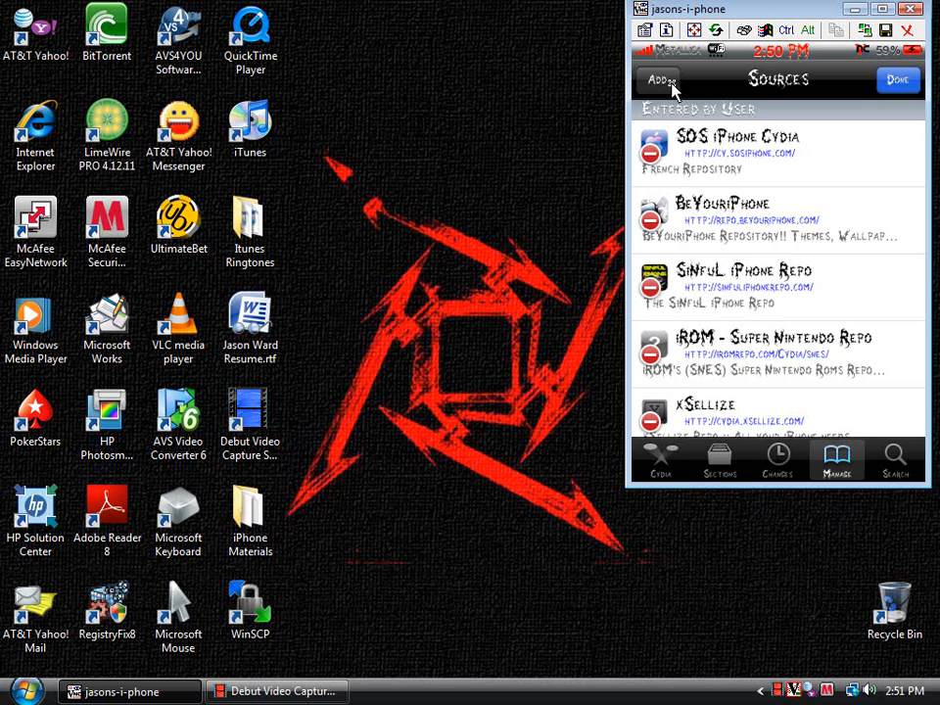
Enter the SinfuL iPhone Repo URL as a new source and dismiss the prompt
{"action": "left_click", "coordinate": [658, 78]}
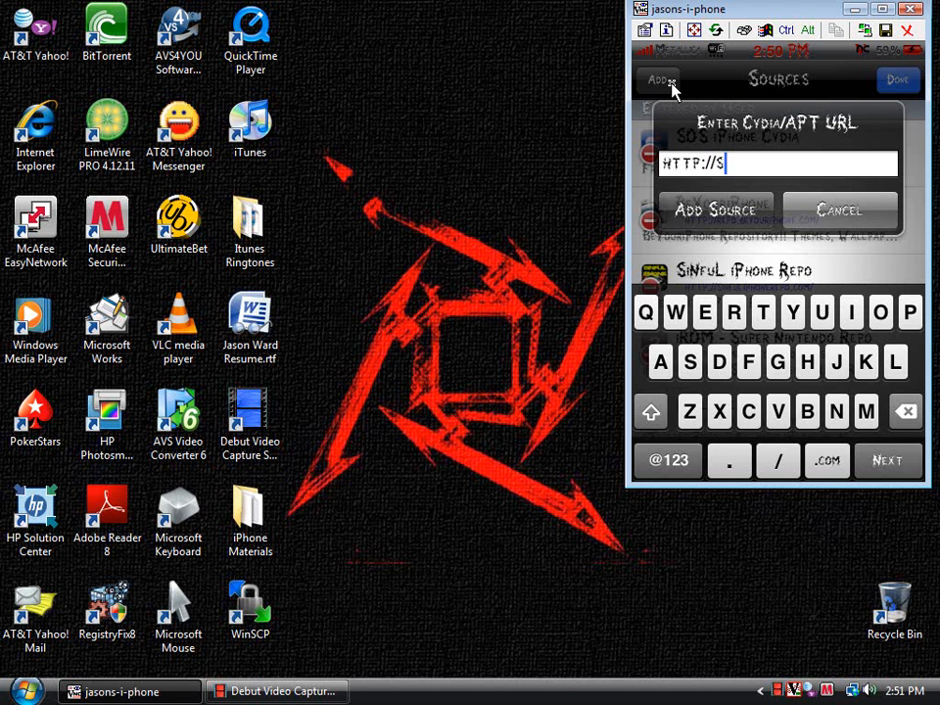
{"action": "type", "text": "infu"}
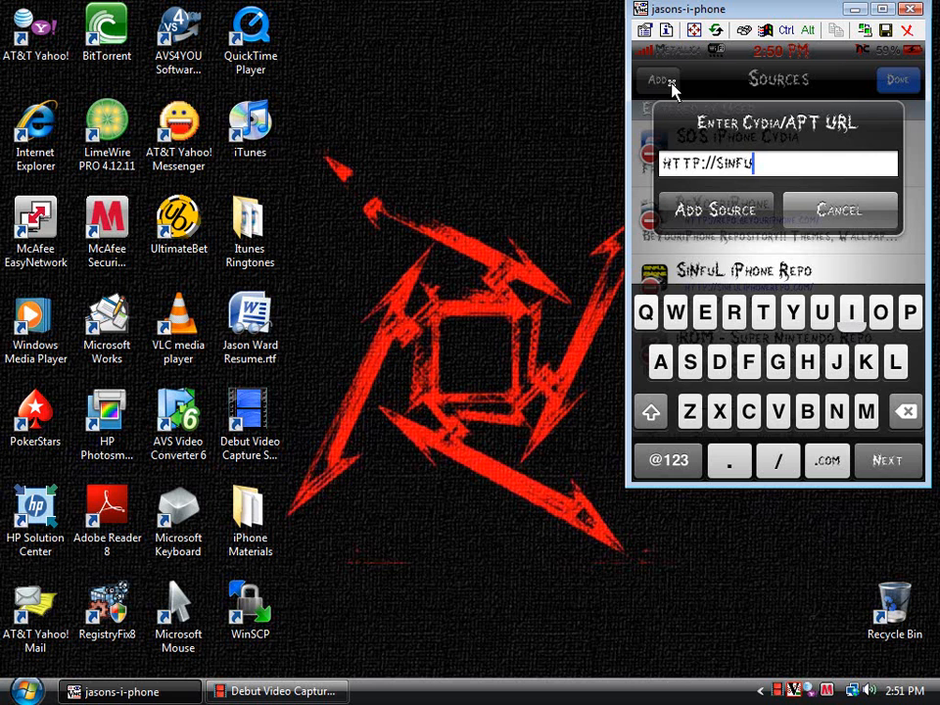
{"action": "type", "text": "IPHONEREPO.COM"}
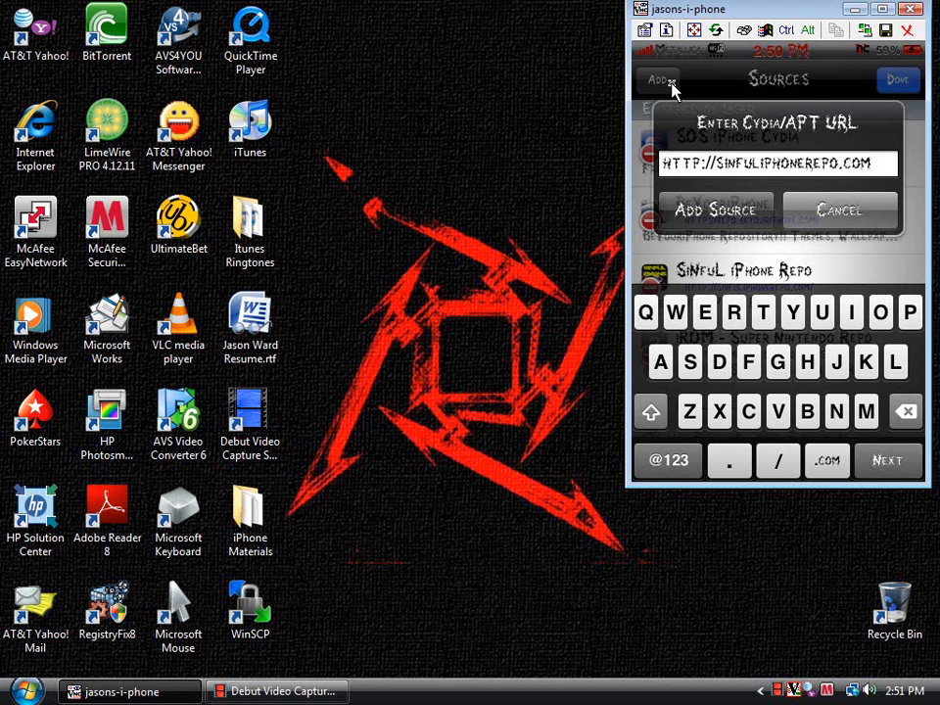
{"action": "mouse_move", "coordinate": [846, 213]}
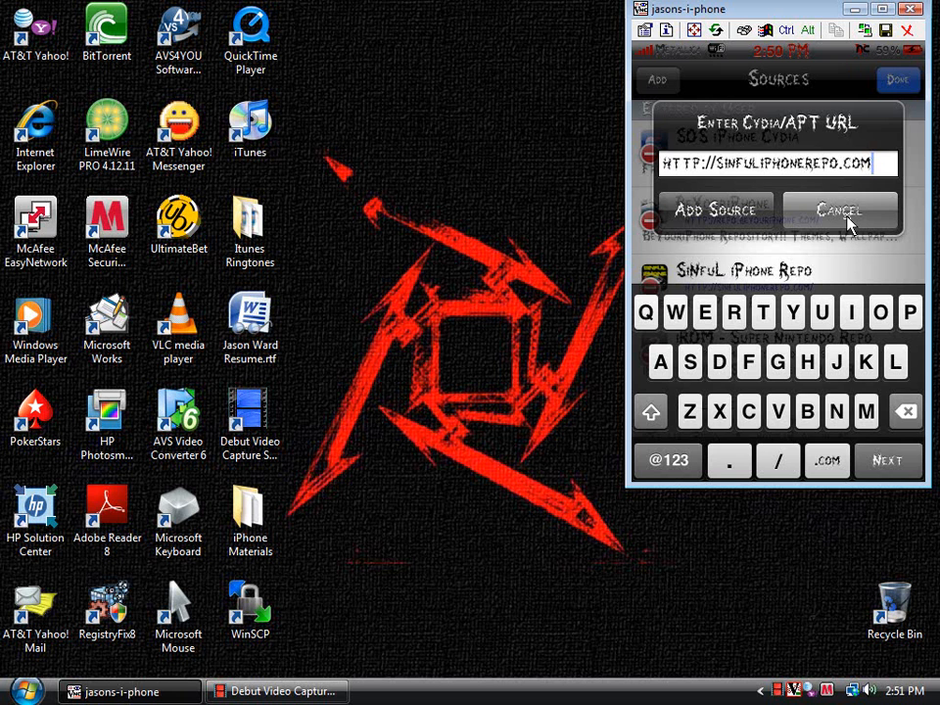
{"action": "left_click", "coordinate": [840, 210]}
{"action": "type", "text": "iFile"}
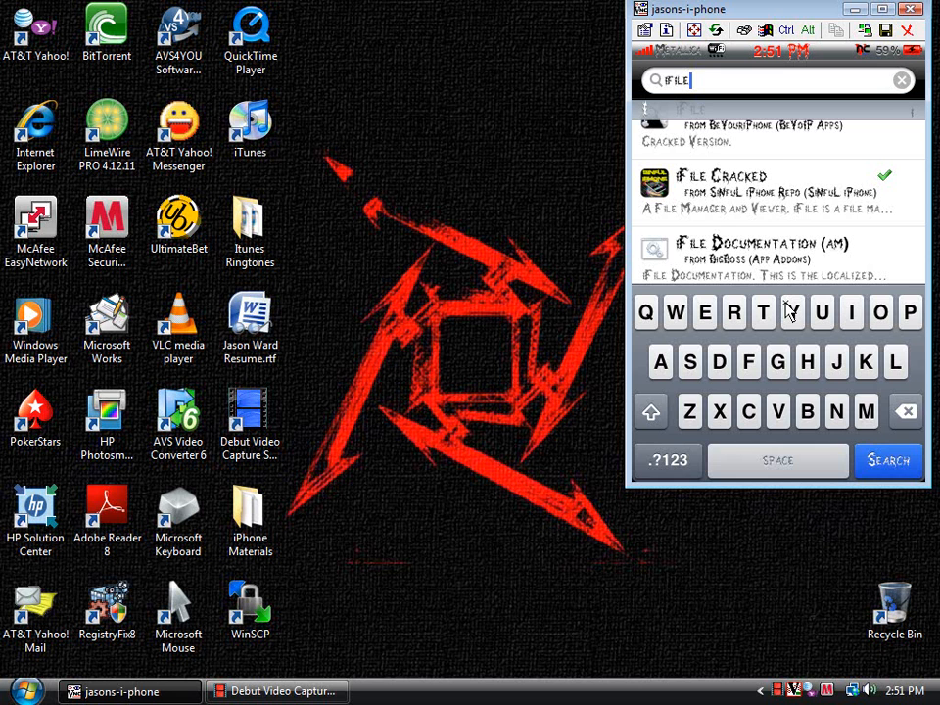
Show the full iFile search results, including the BigBoss documentation packages
{"action": "left_click", "coordinate": [890, 460]}
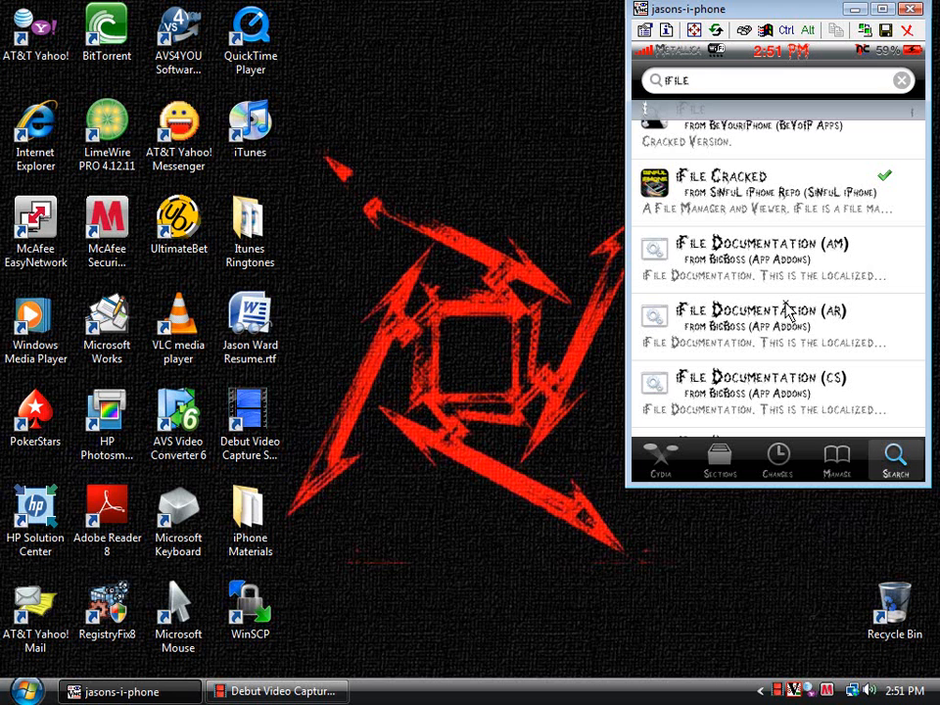
{"action": "mouse_move", "coordinate": [788, 218]}
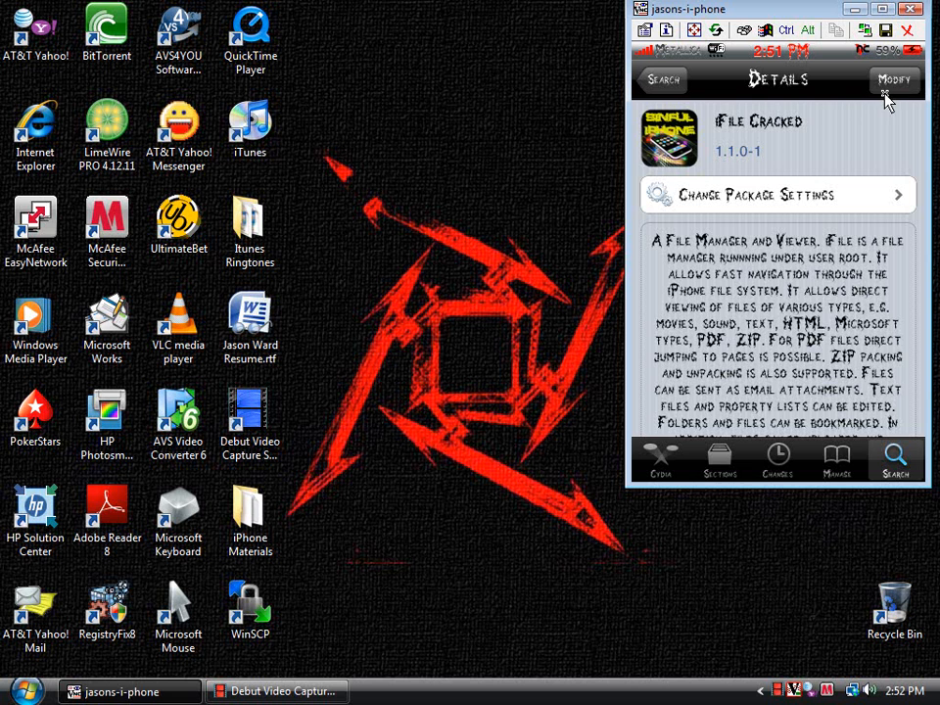
{"action": "mouse_move", "coordinate": [807, 126]}
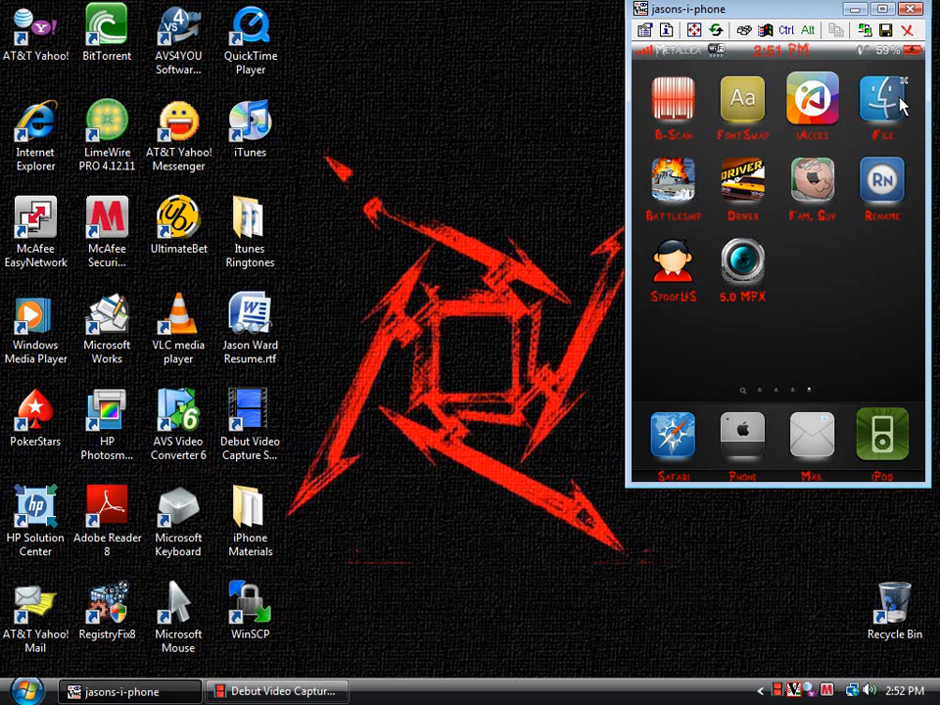
{"action": "mouse_move", "coordinate": [905, 94]}
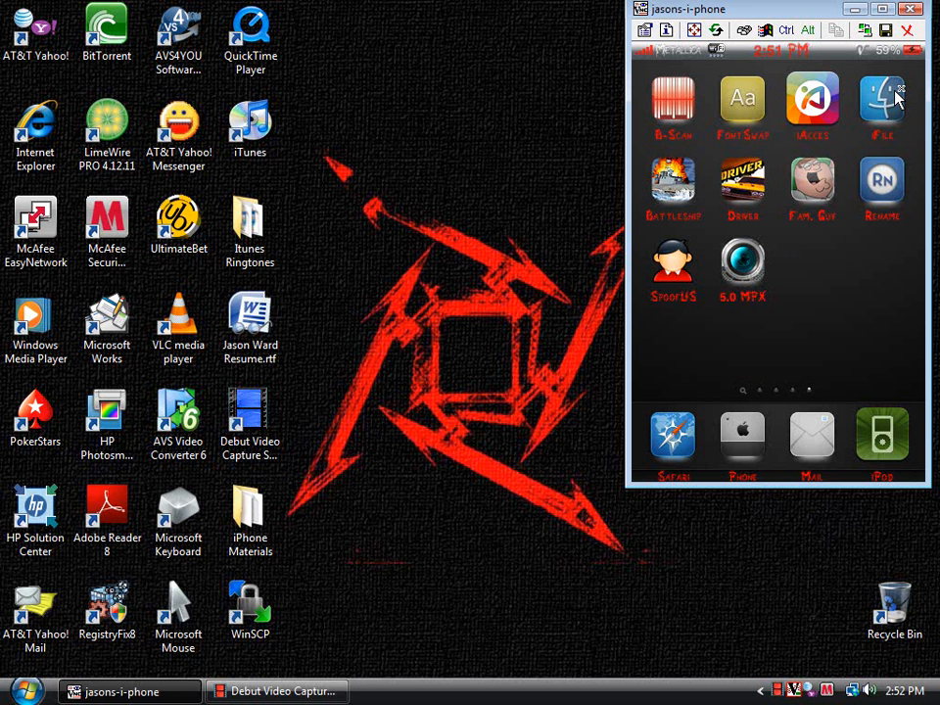
{"action": "mouse_move", "coordinate": [878, 116]}
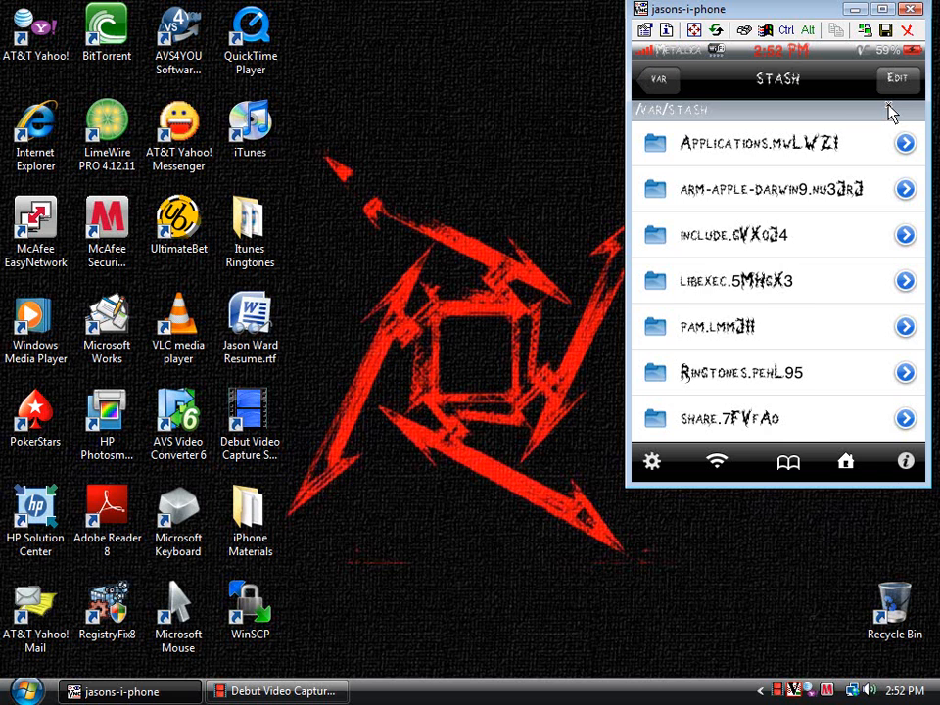
Browse the installed theme folders under /var/stash/Themes, then return to the stash
{"action": "left_click", "coordinate": [658, 79]}
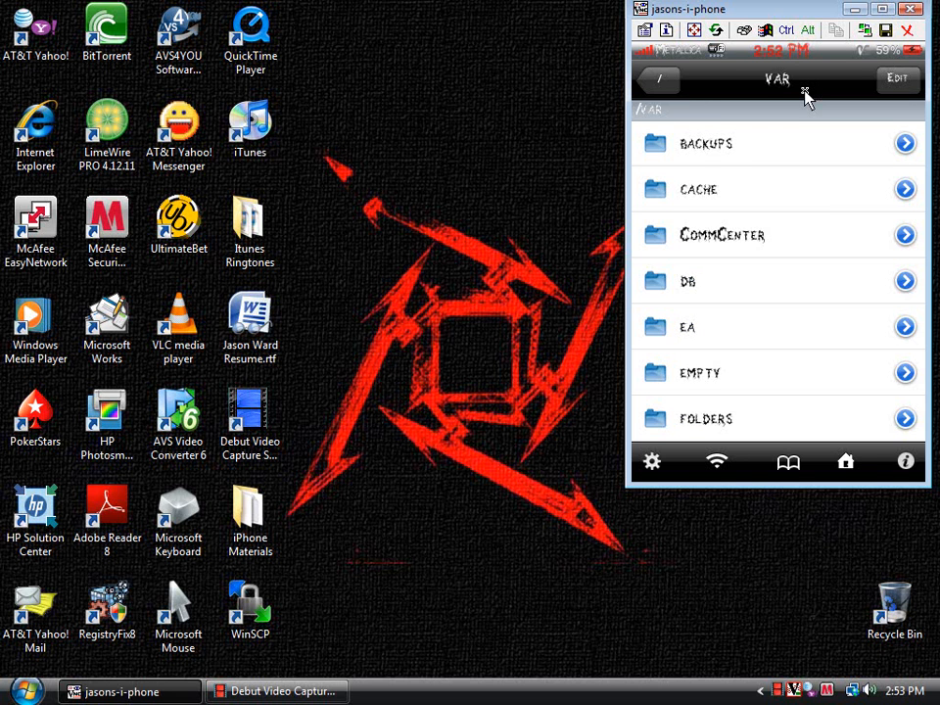
{"action": "scroll", "scroll_direction": "down", "scroll_amount": 3}
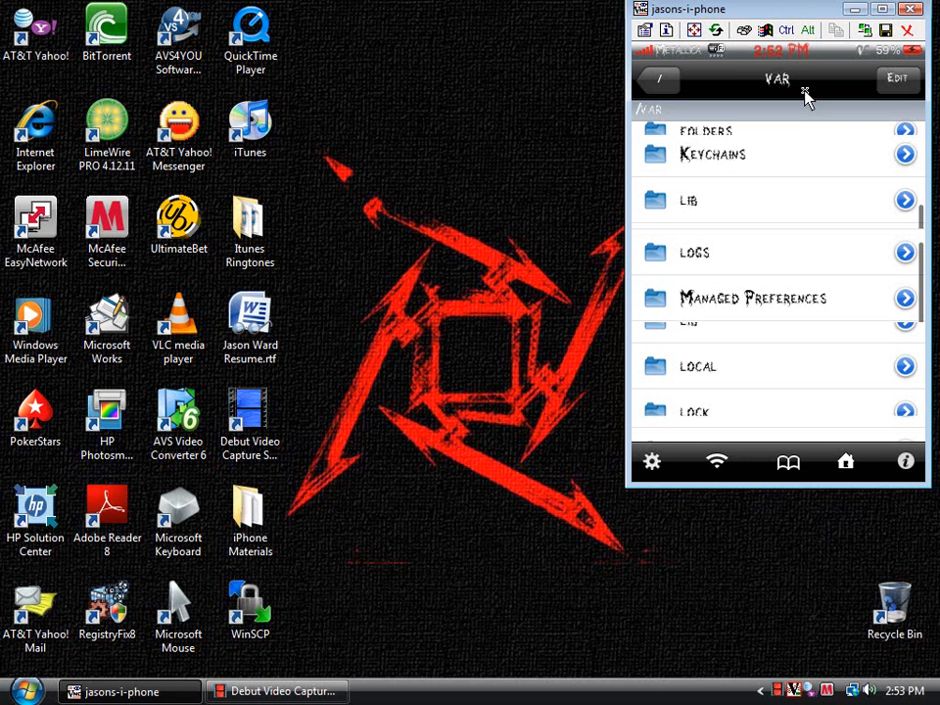
{"action": "scroll", "scroll_direction": "down", "scroll_amount": 3}
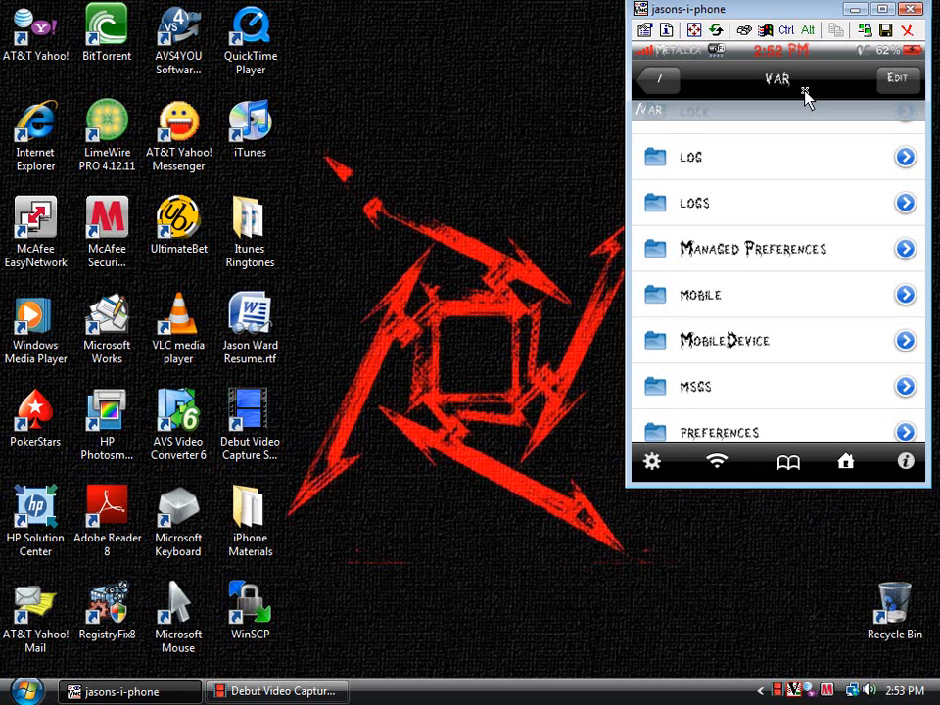
{"action": "scroll", "scroll_direction": "down", "scroll_amount": 3}
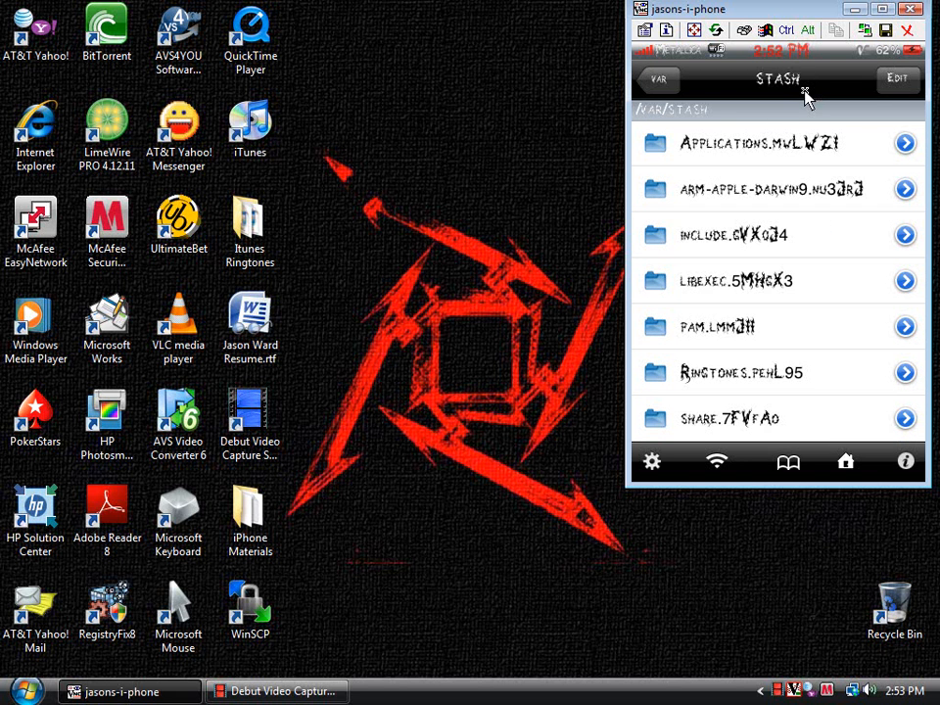
{"action": "scroll", "scroll_direction": "down", "scroll_amount": 3}
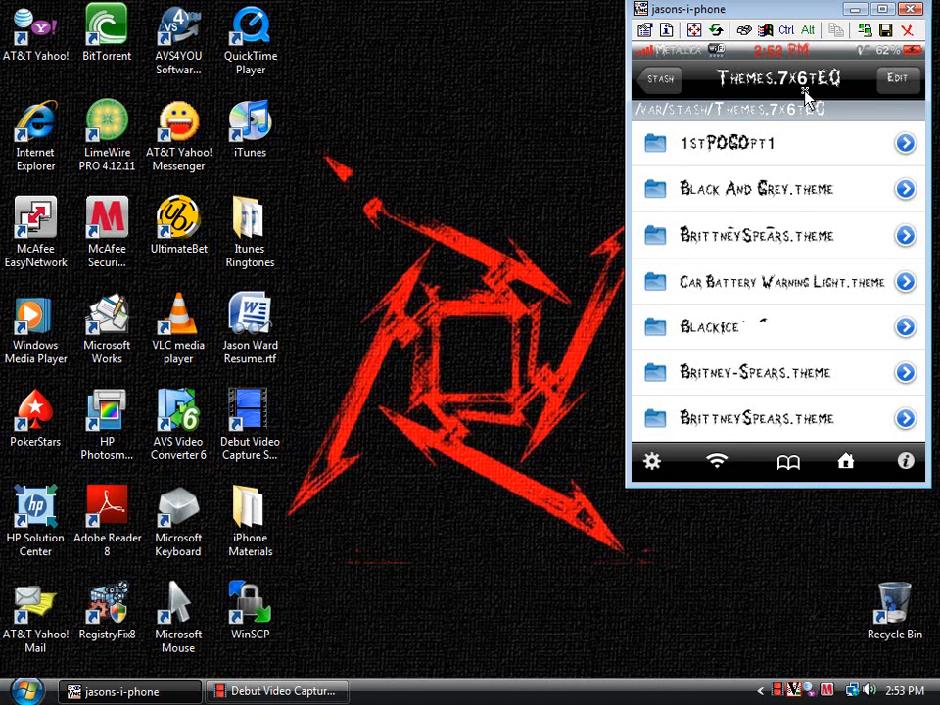
{"action": "scroll", "scroll_direction": "down", "scroll_amount": 3}
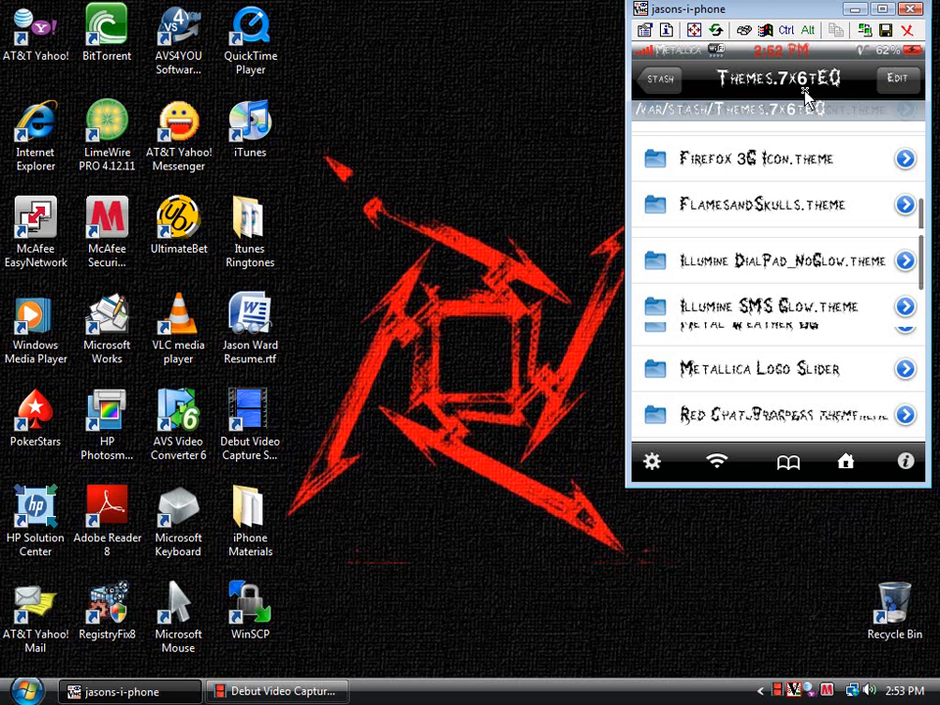
{"action": "scroll", "scroll_direction": "down", "scroll_amount": 3}
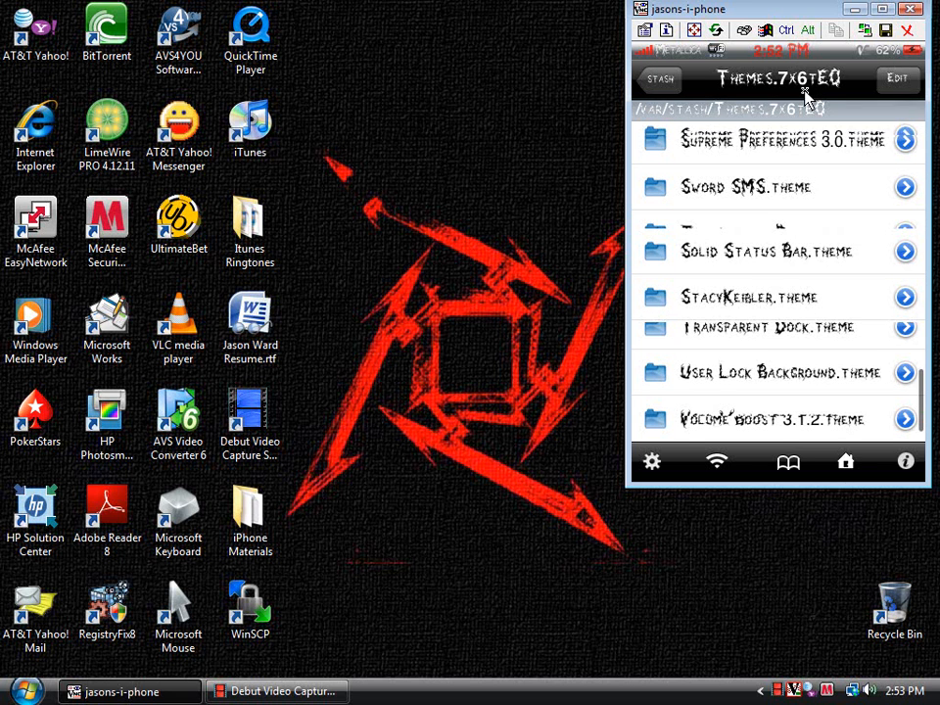
{"action": "scroll", "scroll_direction": "down", "scroll_amount": 3}
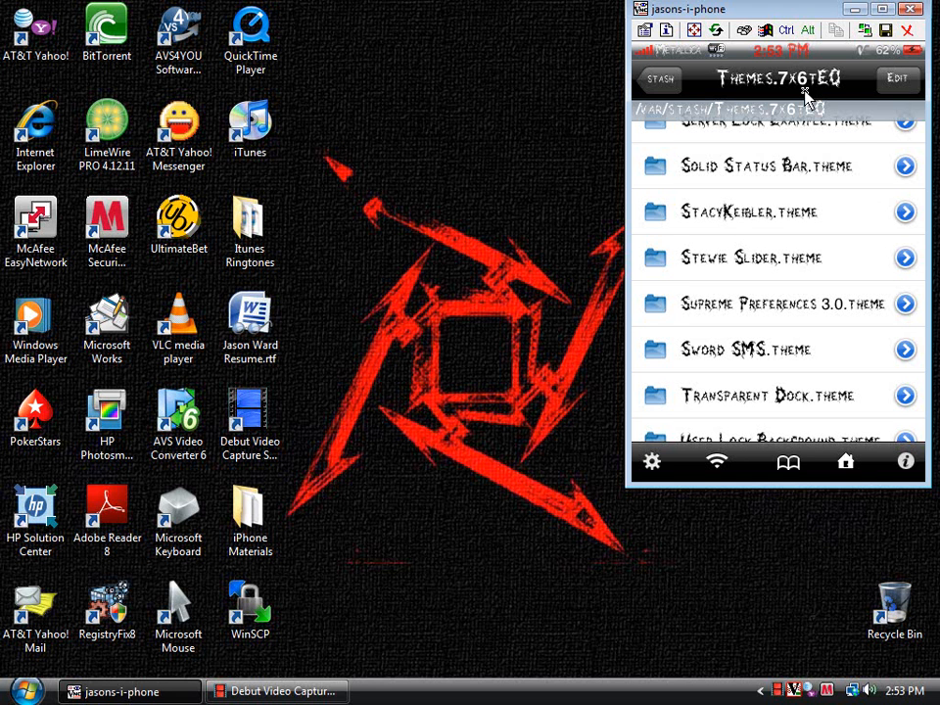
{"action": "left_click", "coordinate": [660, 79]}
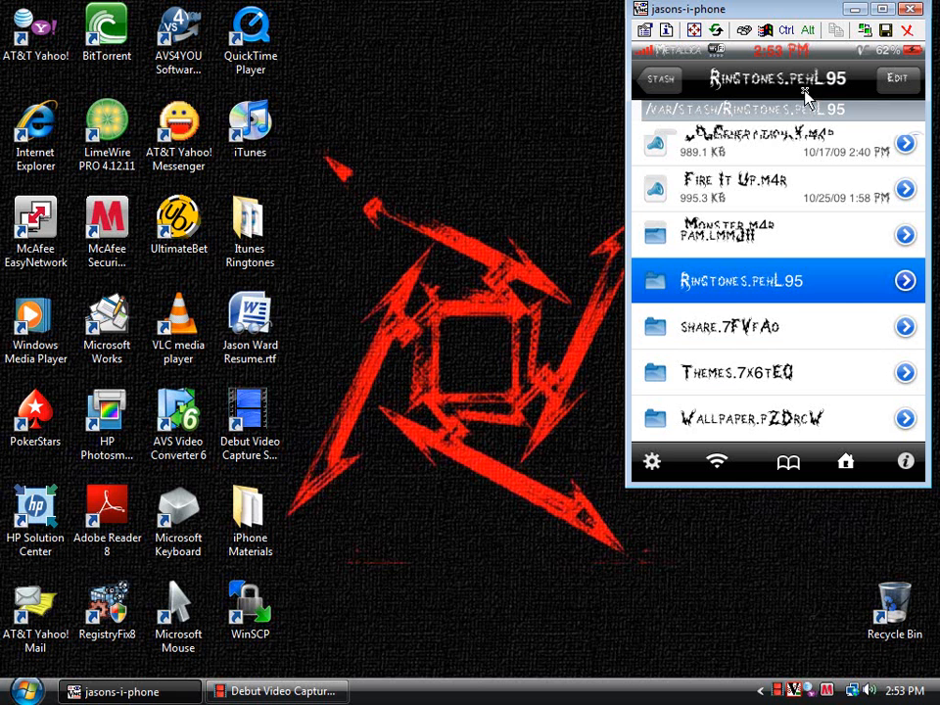
Browse the Ringtones .m4r files, keep Pinball.m4r by cancelling its delete, and leave the folder
{"action": "left_click", "coordinate": [776, 282]}
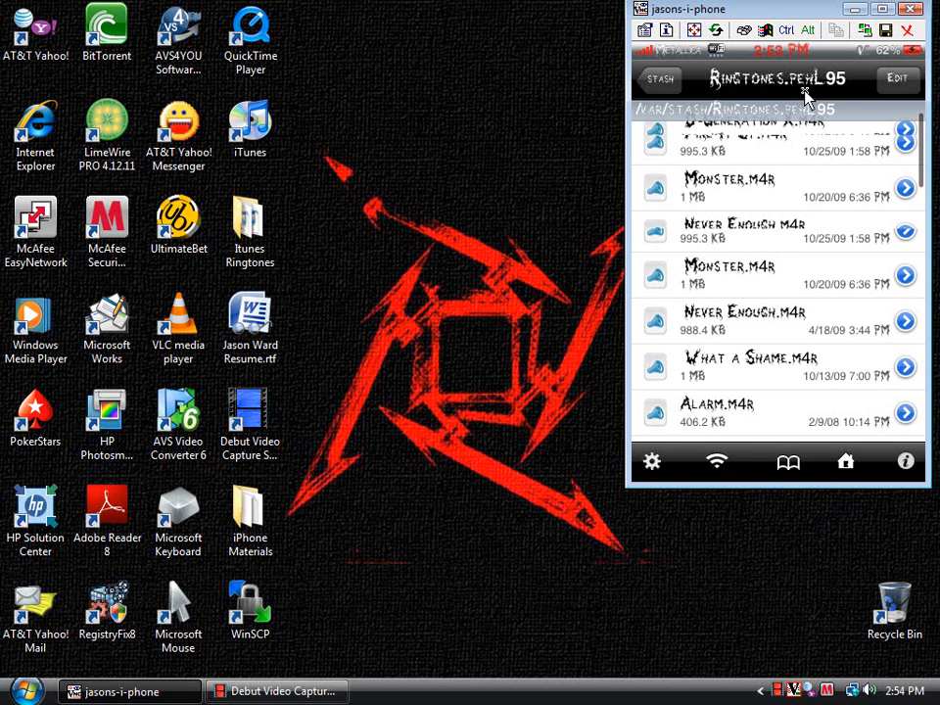
{"action": "scroll", "scroll_direction": "down", "scroll_amount": 3}
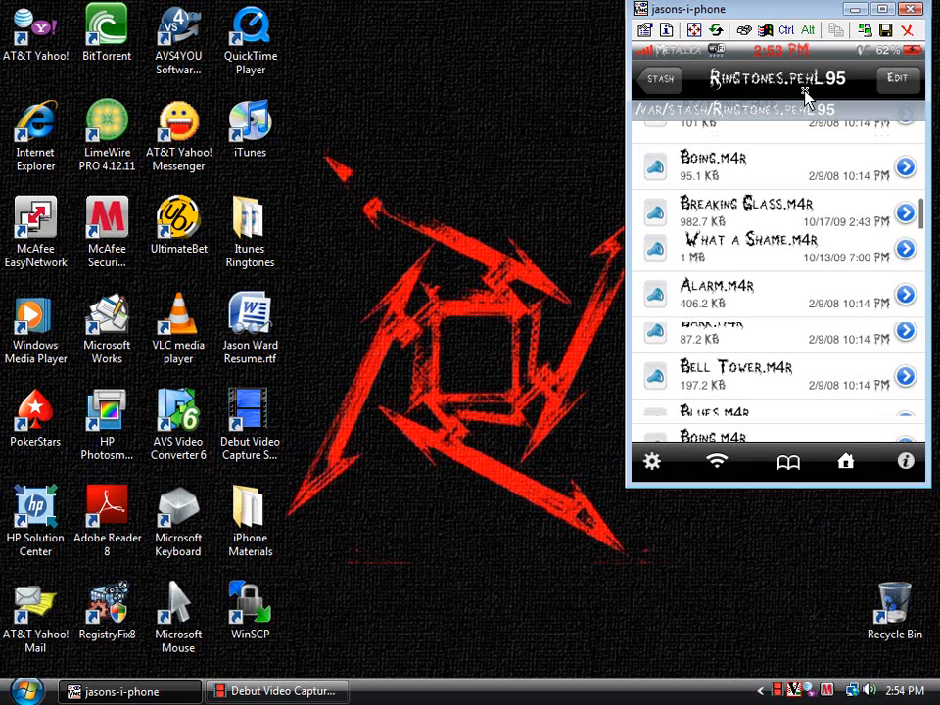
{"action": "scroll", "scroll_direction": "down", "scroll_amount": 3}
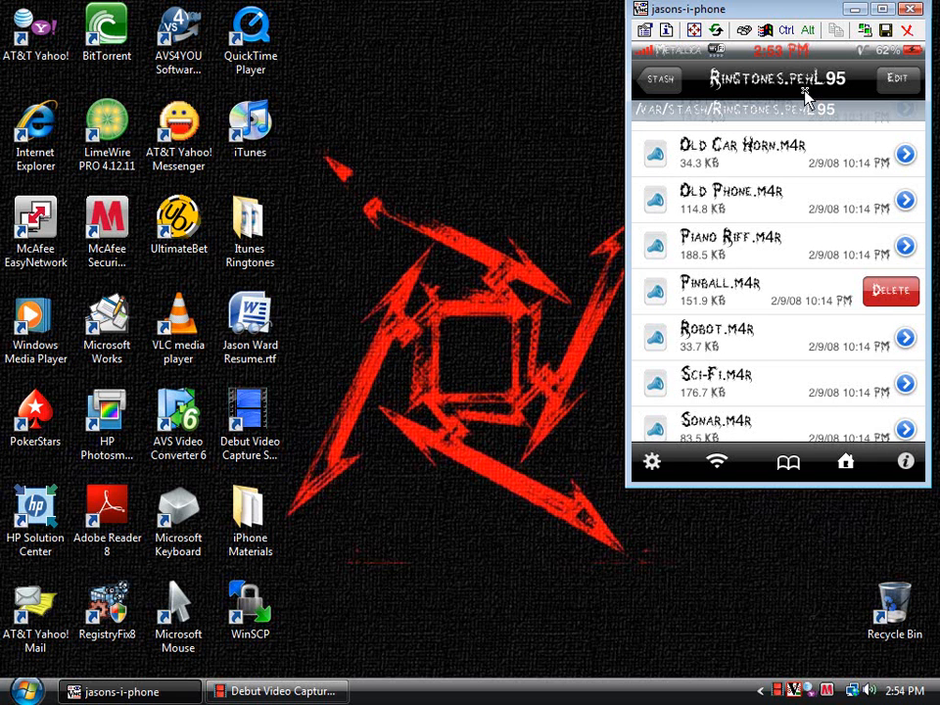
{"action": "left_click", "coordinate": [891, 290]}
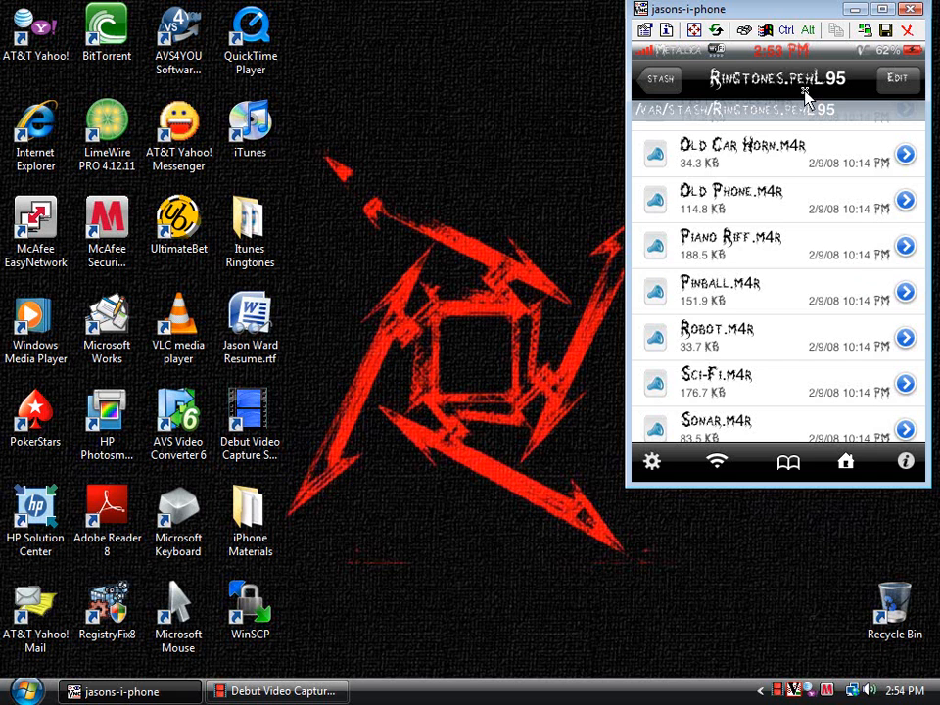
{"action": "left_click", "coordinate": [662, 78]}
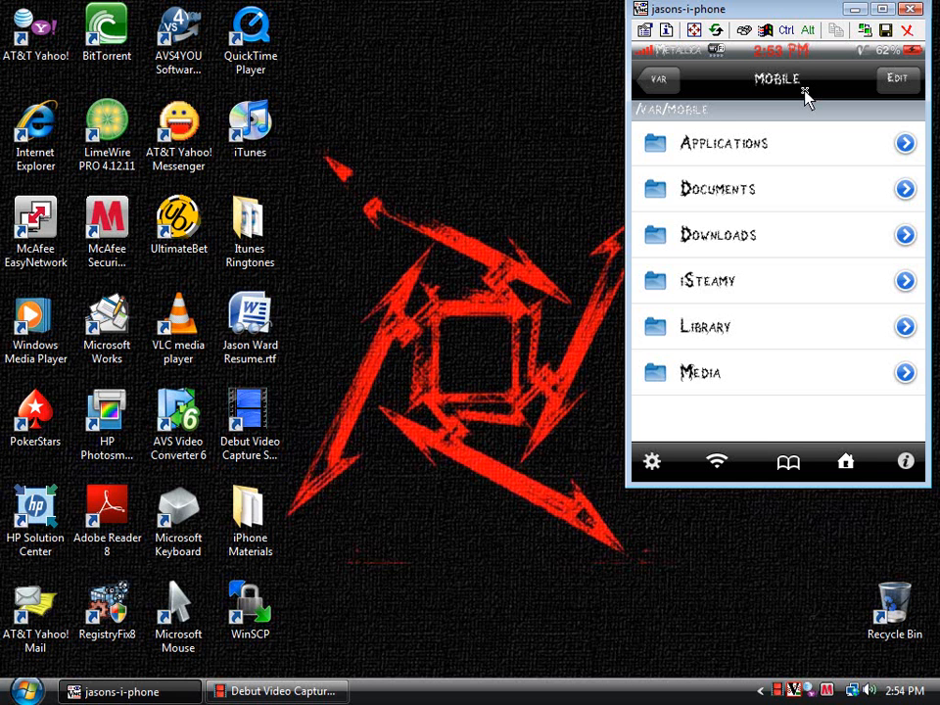
Check the mobile Downloads folder and Library's Downloads folder containing only Partial
{"action": "left_click", "coordinate": [717, 235]}
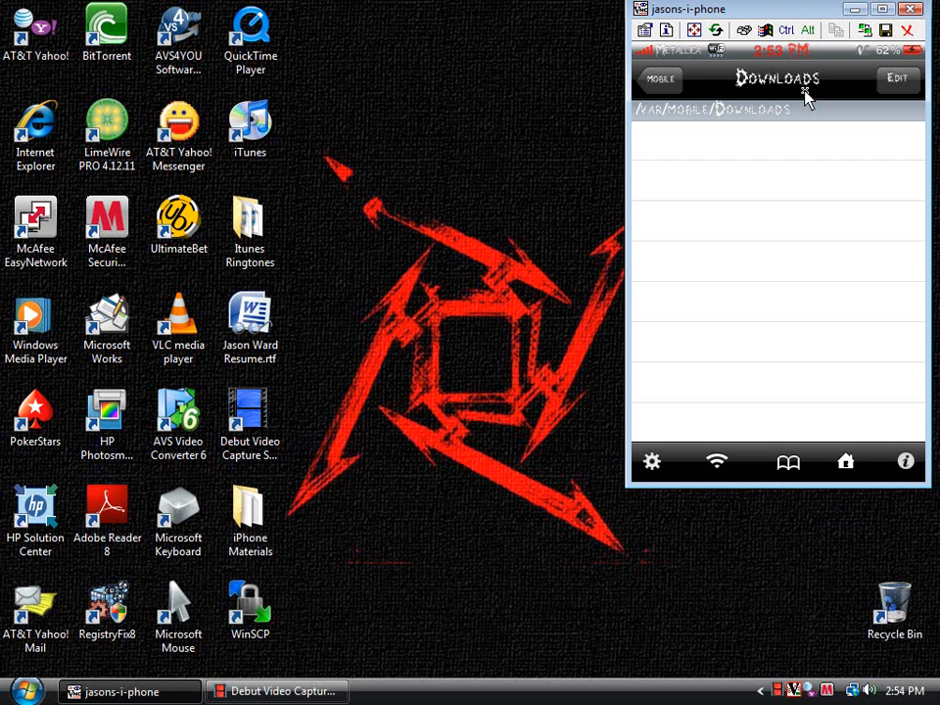
{"action": "left_click", "coordinate": [662, 80]}
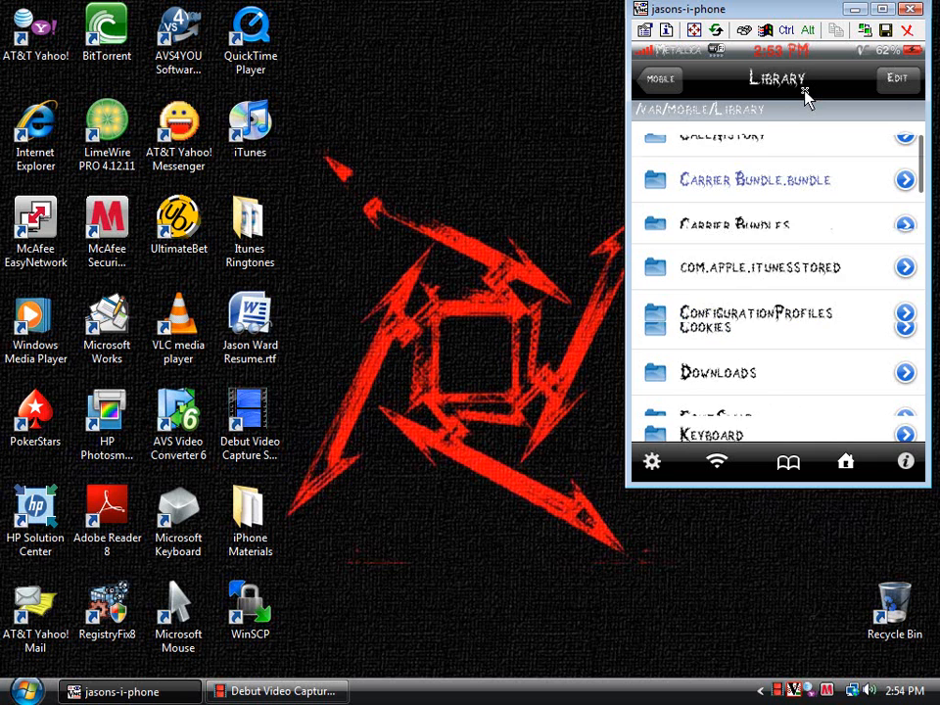
{"action": "left_click", "coordinate": [716, 372]}
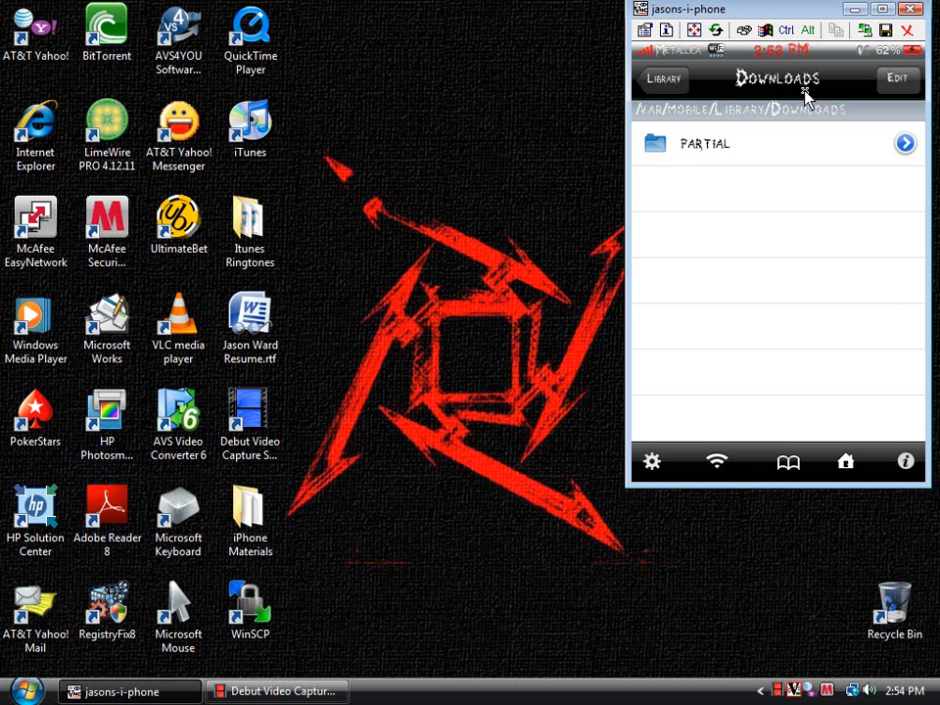
{"action": "left_click", "coordinate": [664, 81]}
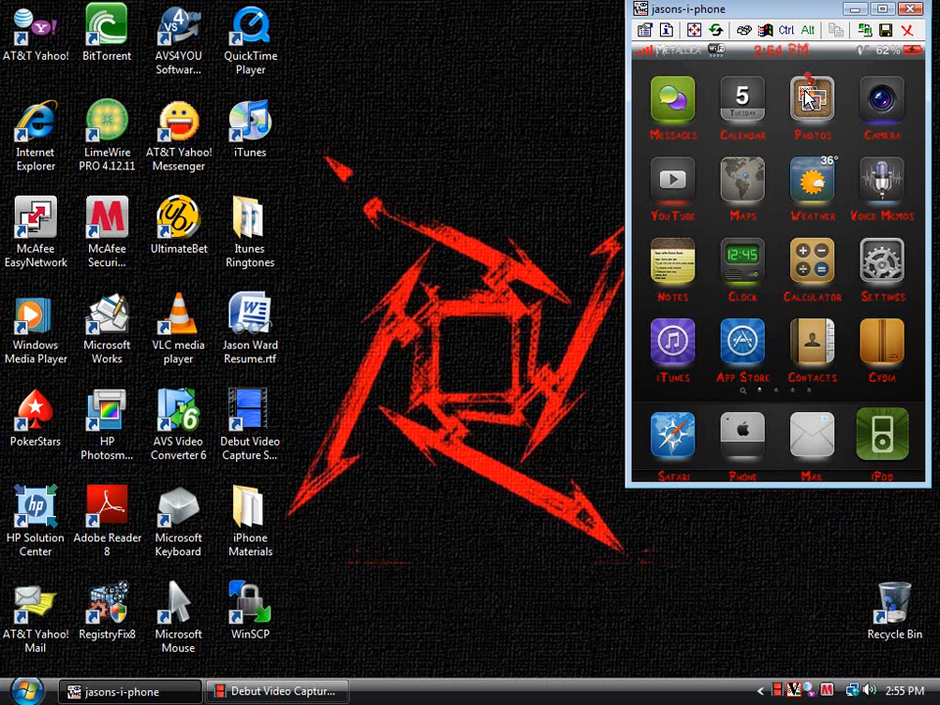
Swipe to the second home screen page where Installous sits
{"action": "scroll", "scroll_direction": "left", "scroll_amount": 3}
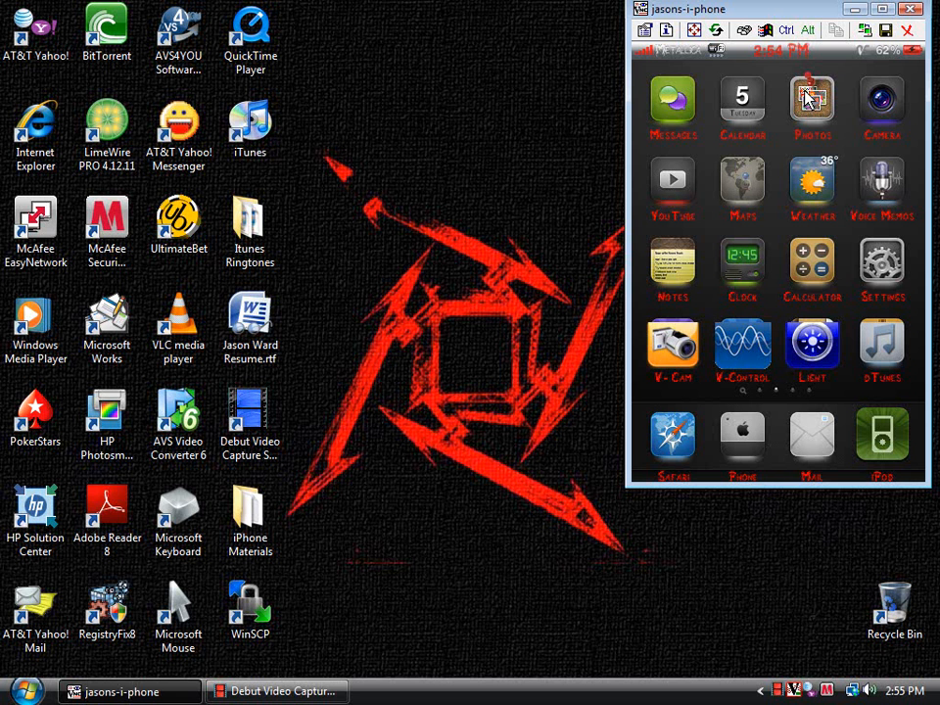
{"action": "scroll", "scroll_direction": "left", "scroll_amount": 3}
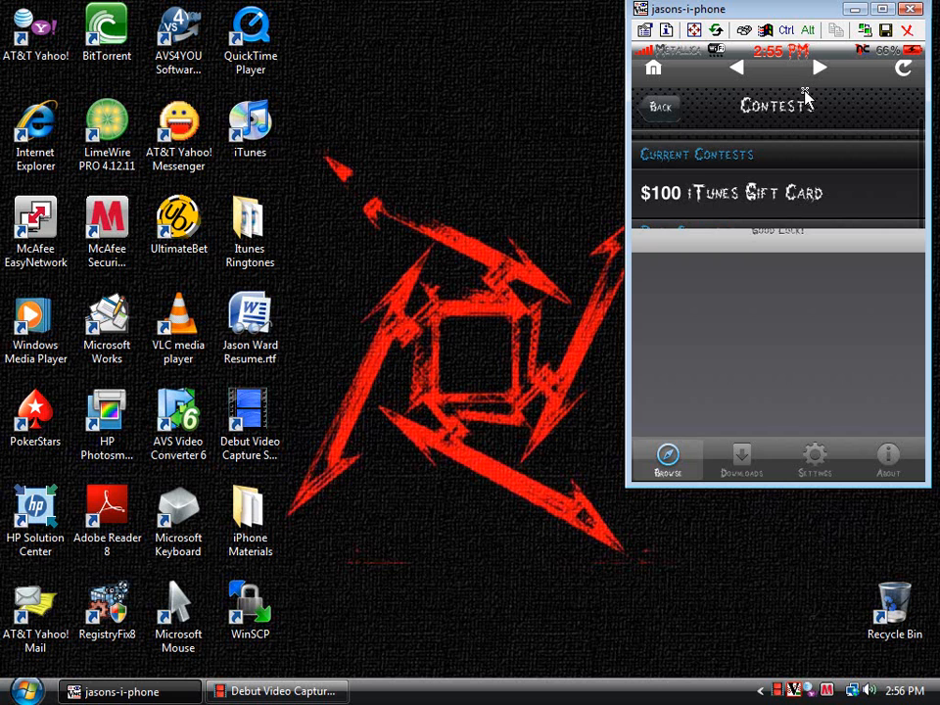
Scroll the Installous Browse menu listing 20 sources and Search
{"action": "scroll", "scroll_direction": "down", "scroll_amount": 3}
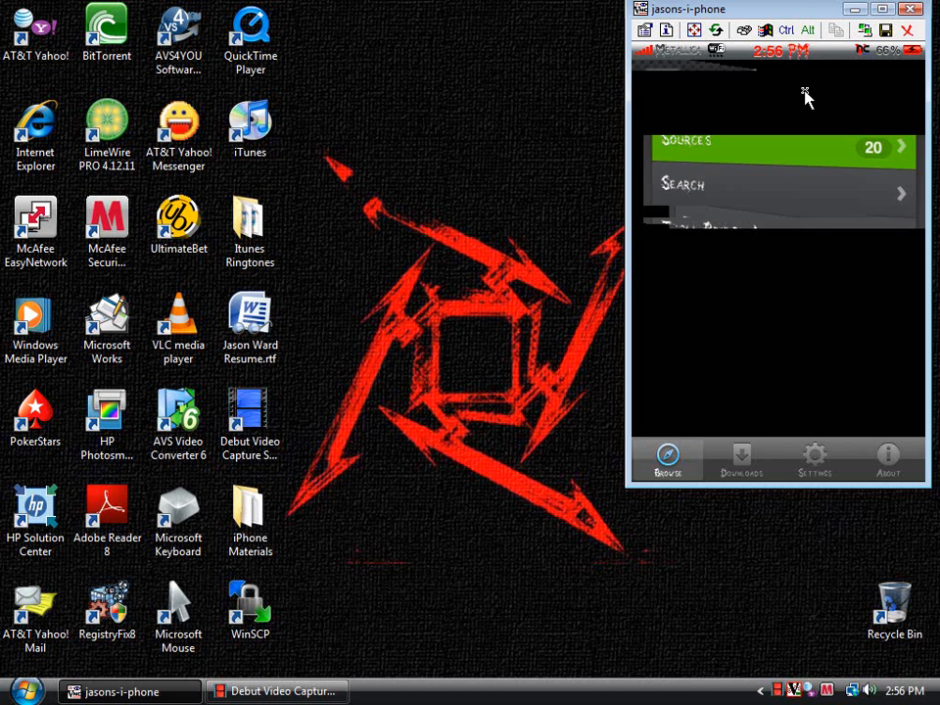
Show the iPhone Friendly sources list with Appulous and App Cake
{"action": "left_click", "coordinate": [779, 147]}
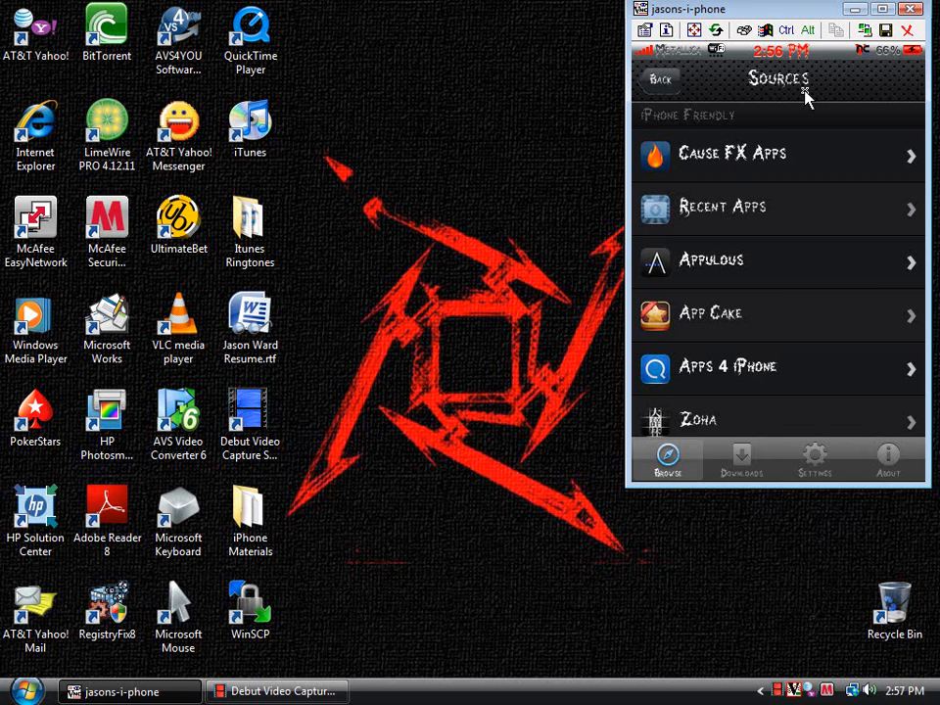
{"action": "mouse_move", "coordinate": [776, 282]}
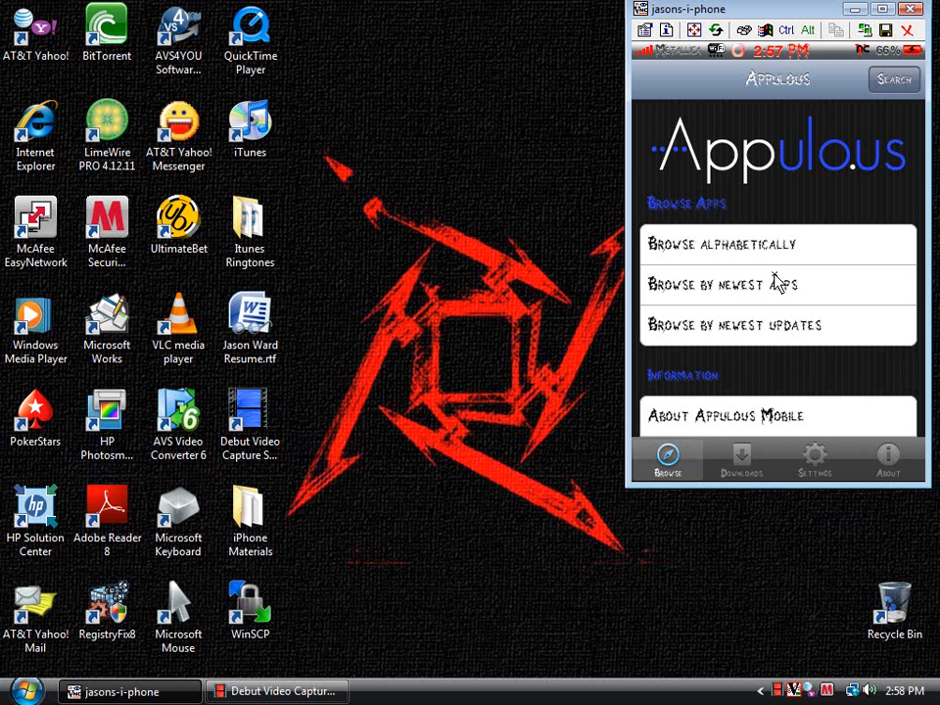
Load Appulous's alphabetical app listing, retrying once
{"action": "scroll", "scroll_direction": "down", "scroll_amount": 3}
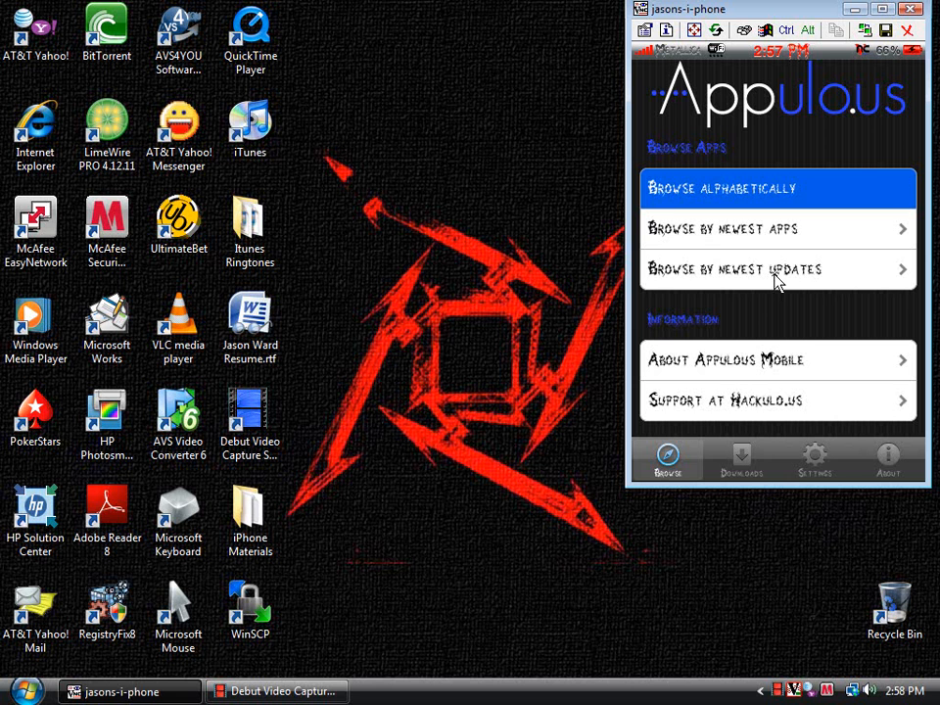
{"action": "left_click", "coordinate": [776, 188]}
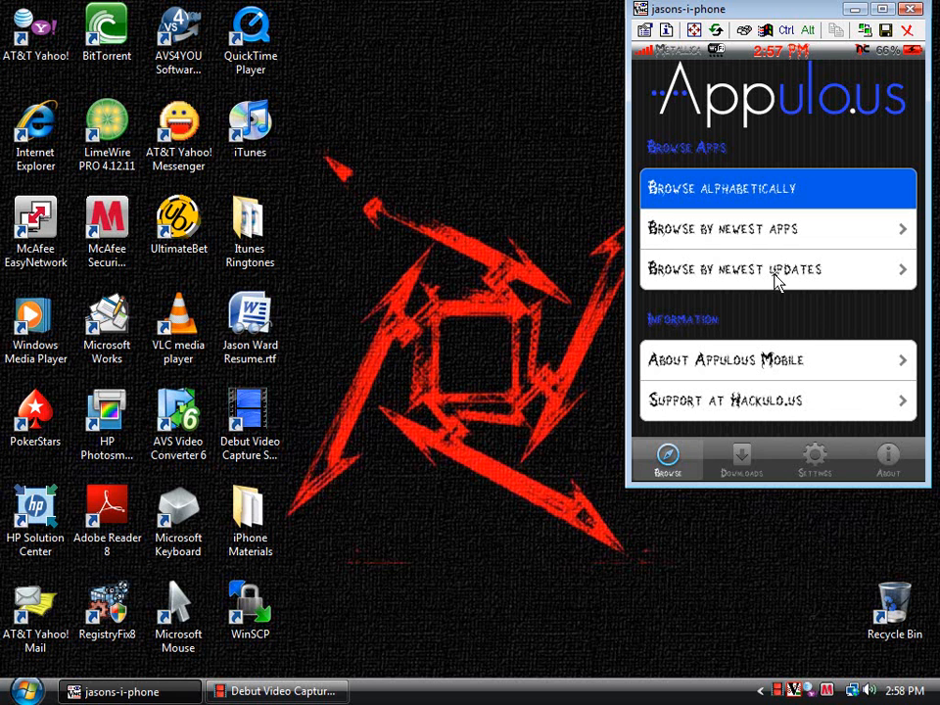
{"action": "left_click", "coordinate": [721, 188]}
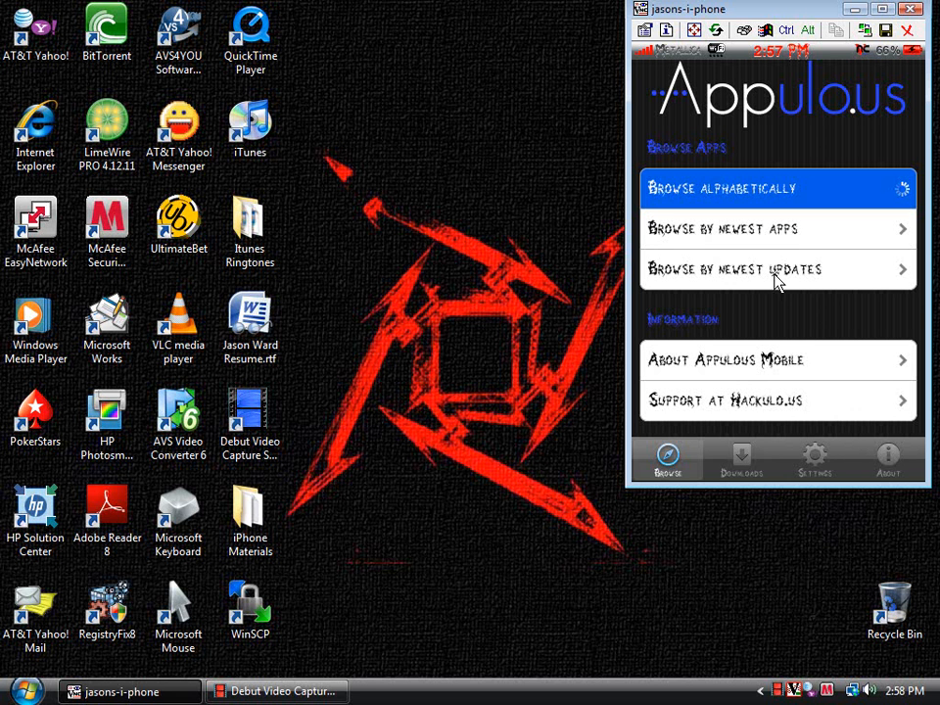
{"action": "mouse_move", "coordinate": [717, 318]}
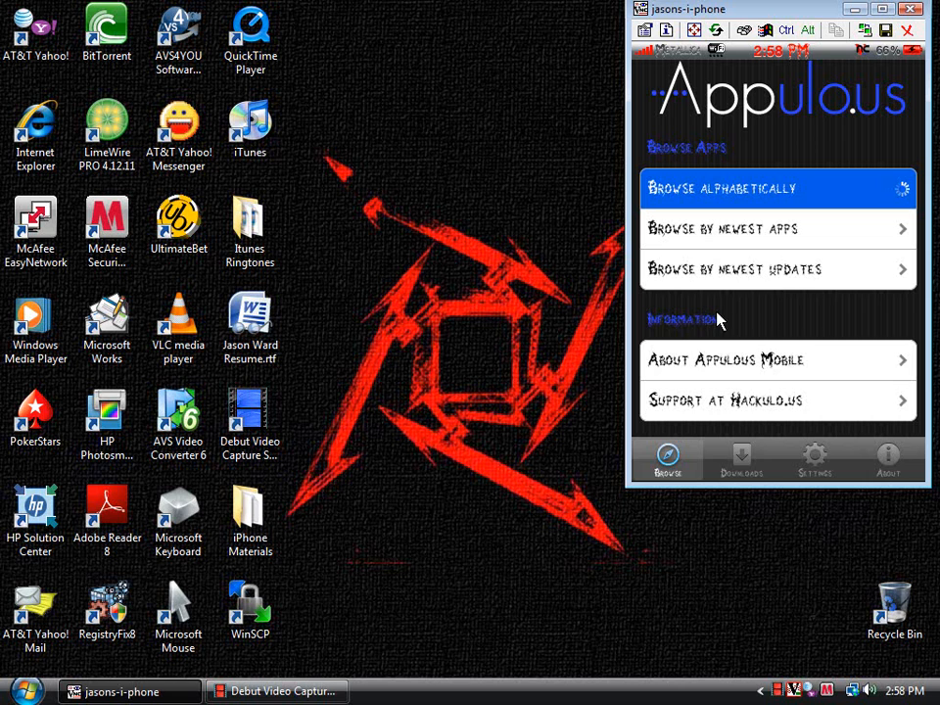